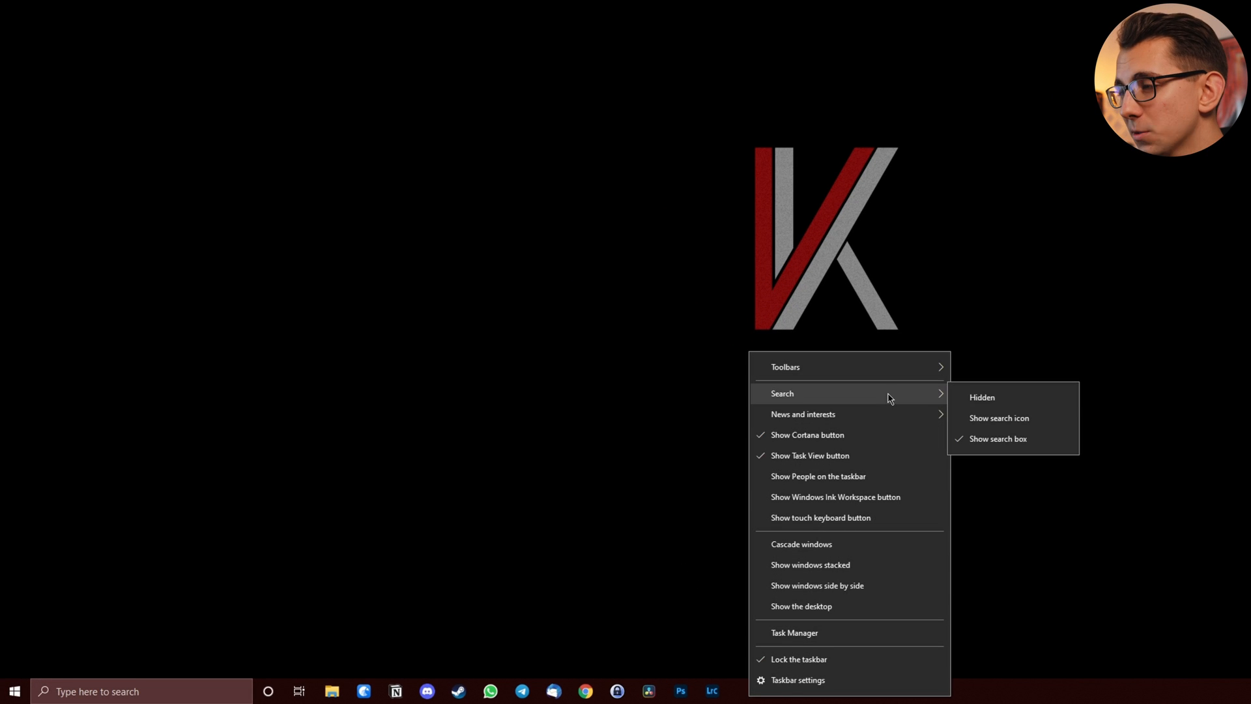
# Step: Hide the search box and remove the Cortana and Task View buttons from the taskbar
pyautogui.click(998, 417)
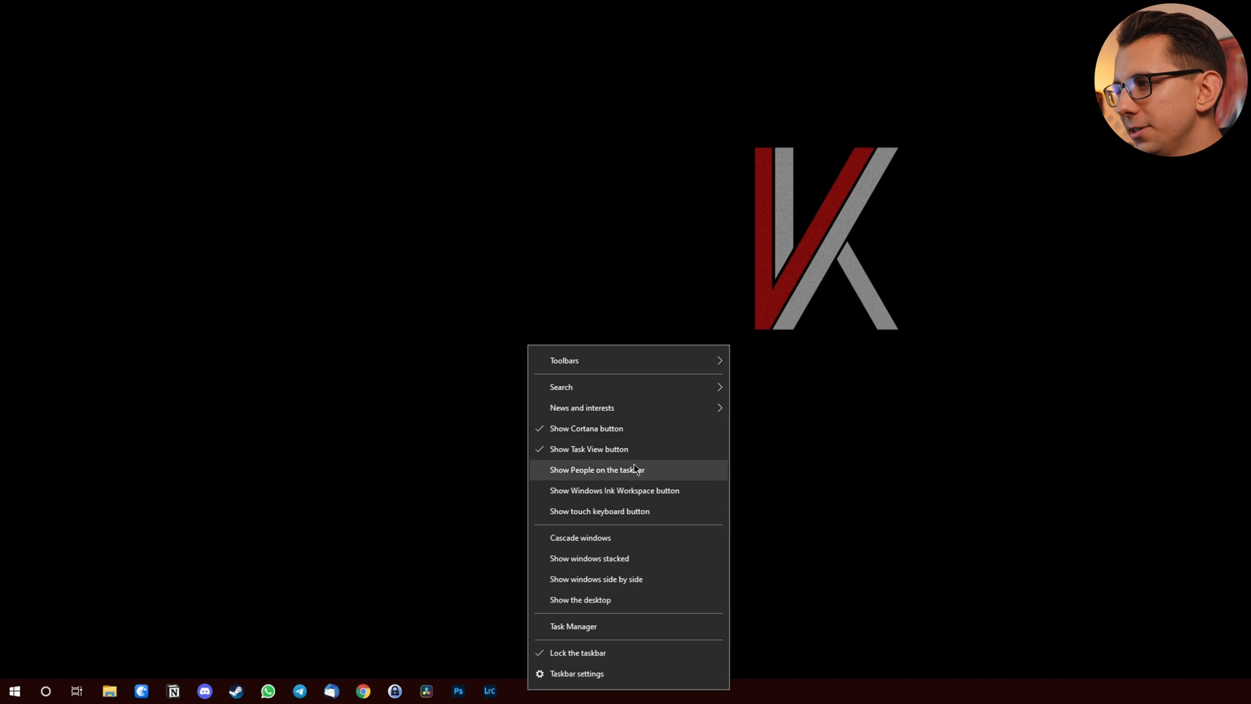
pyautogui.click(586, 427)
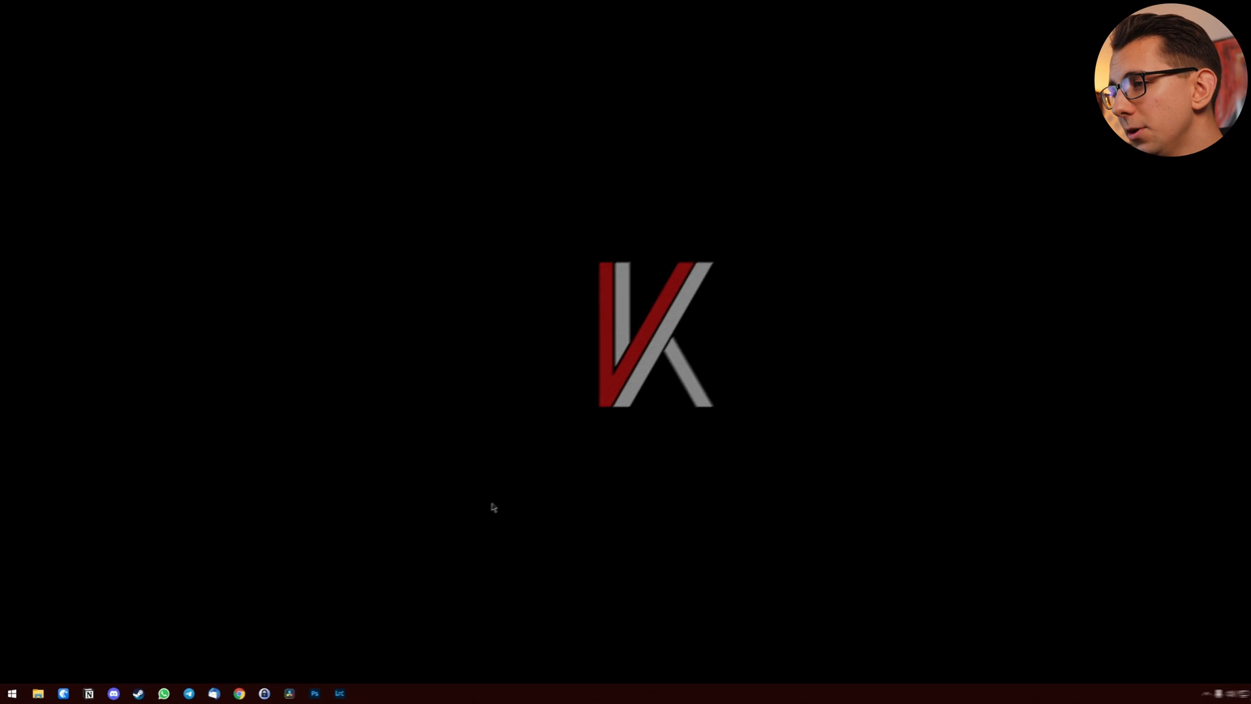
# Step: Show the virtual desktops overview with Win+Tab and close it again, leaving icons centred
pyautogui.press('Win+Tab')
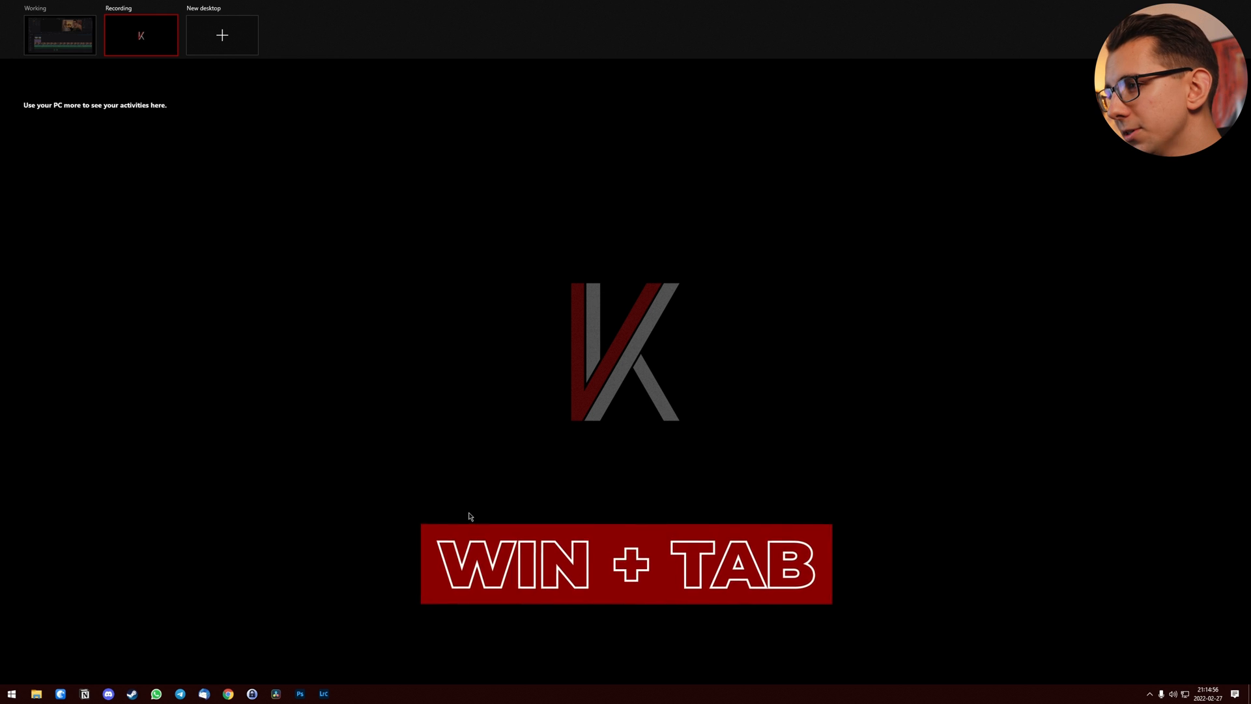
pyautogui.press('Win+Tab')
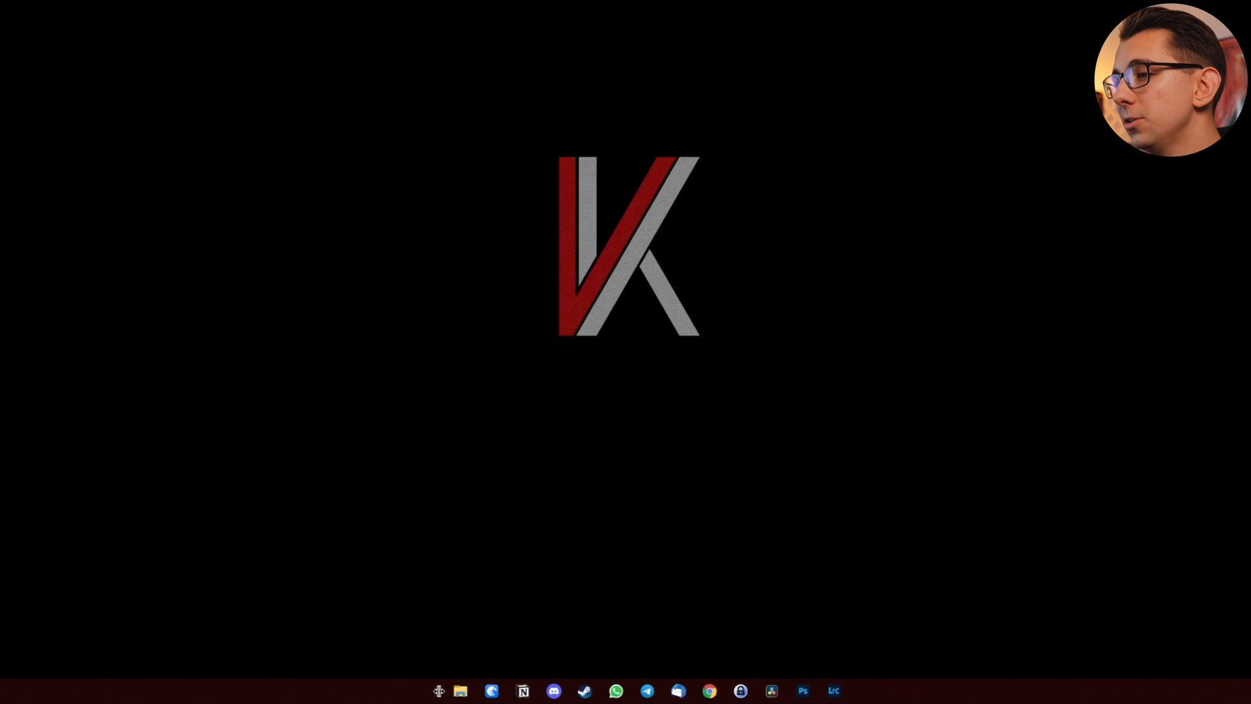
# Step: Launch TaskbarX Configurator from the Start menu's installed apps list
pyautogui.rightClick(371, 690)
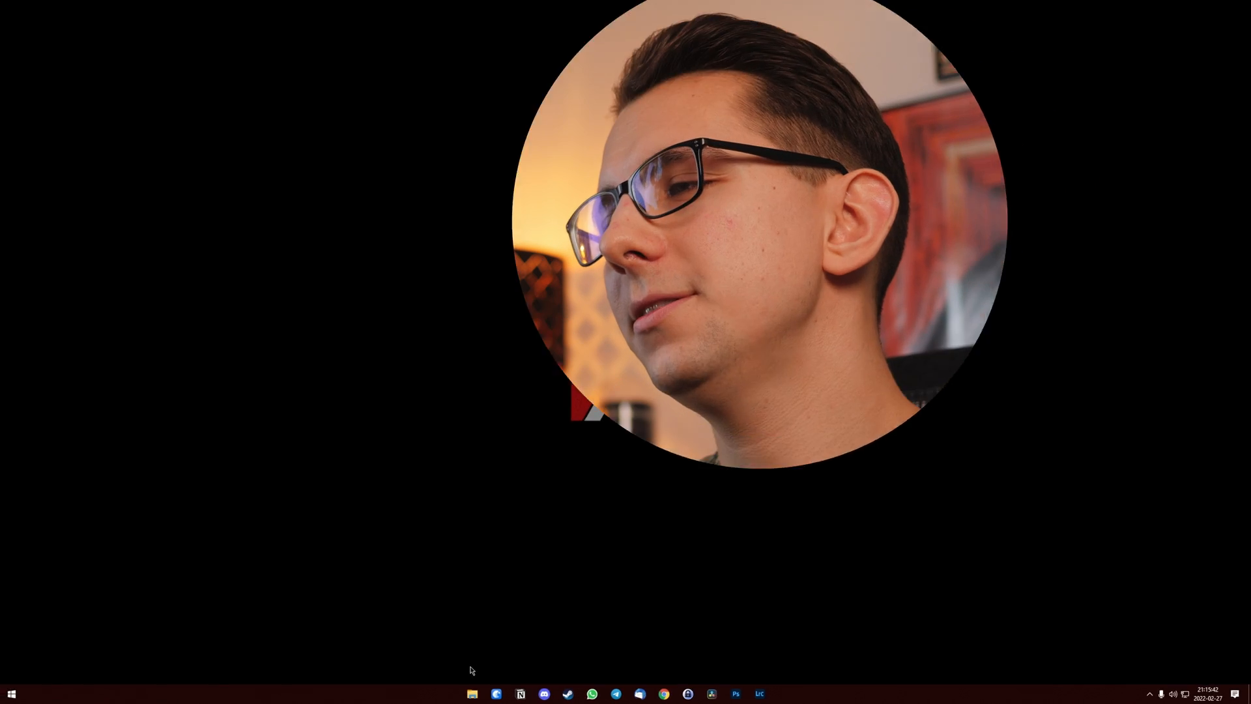
pyautogui.click(11, 693)
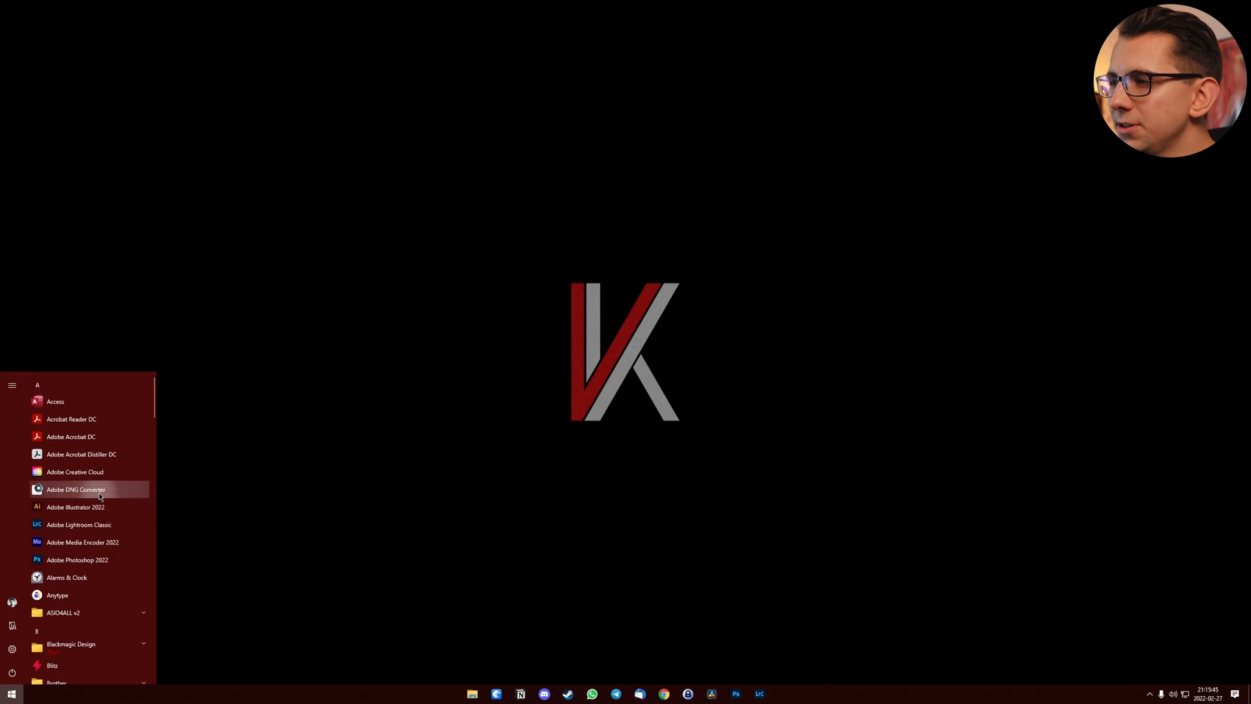
pyautogui.click(75, 489)
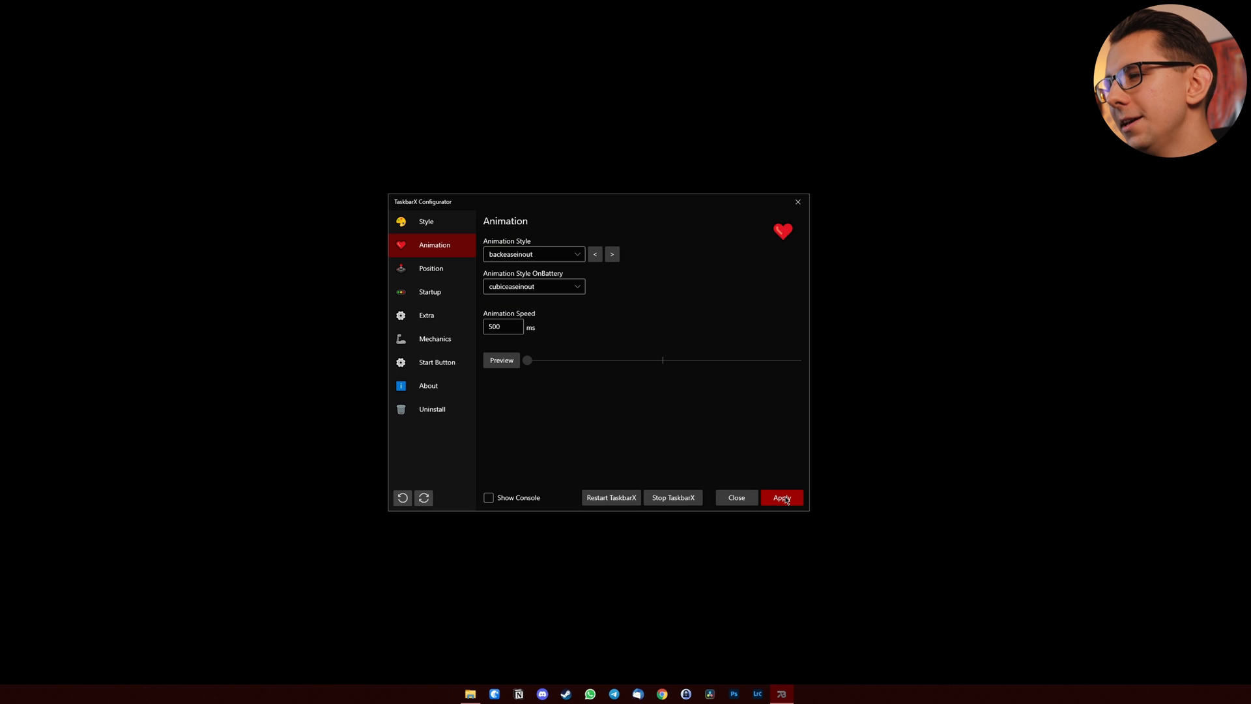
# Step: Switch to the browser showing the TaskbarX website and its downloads section
pyautogui.rightClick(899, 694)
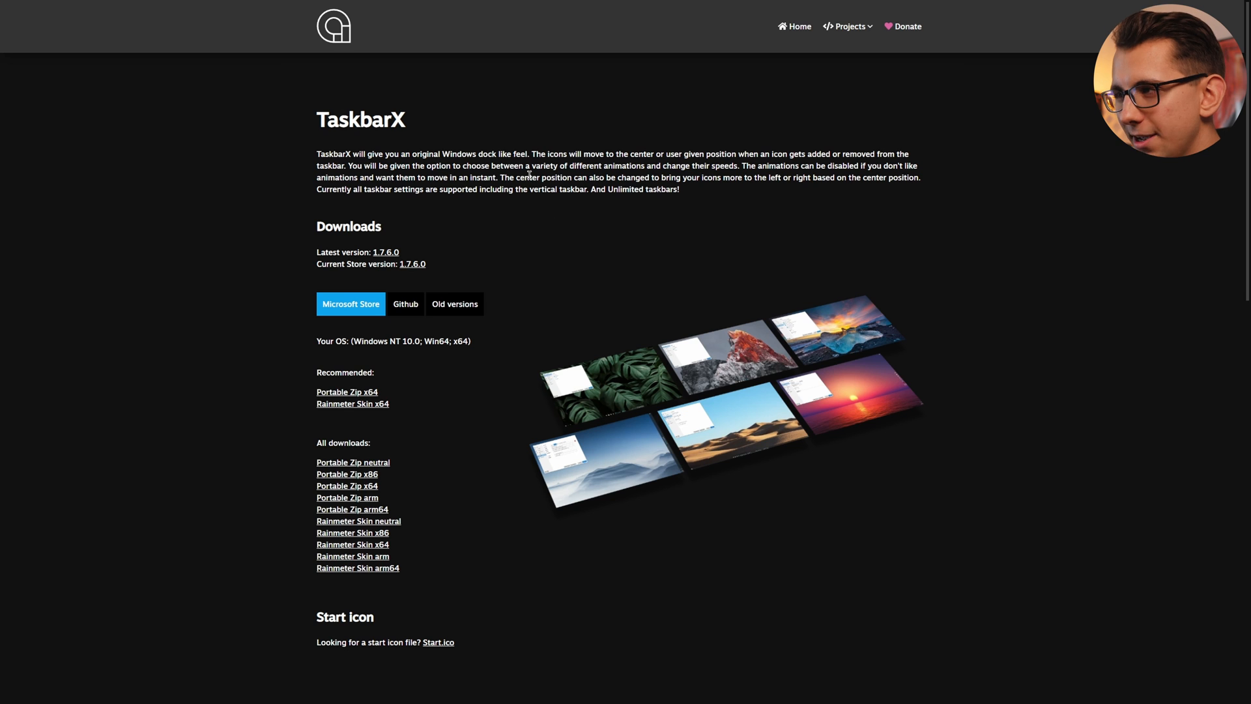
pyautogui.moveTo(367, 135)
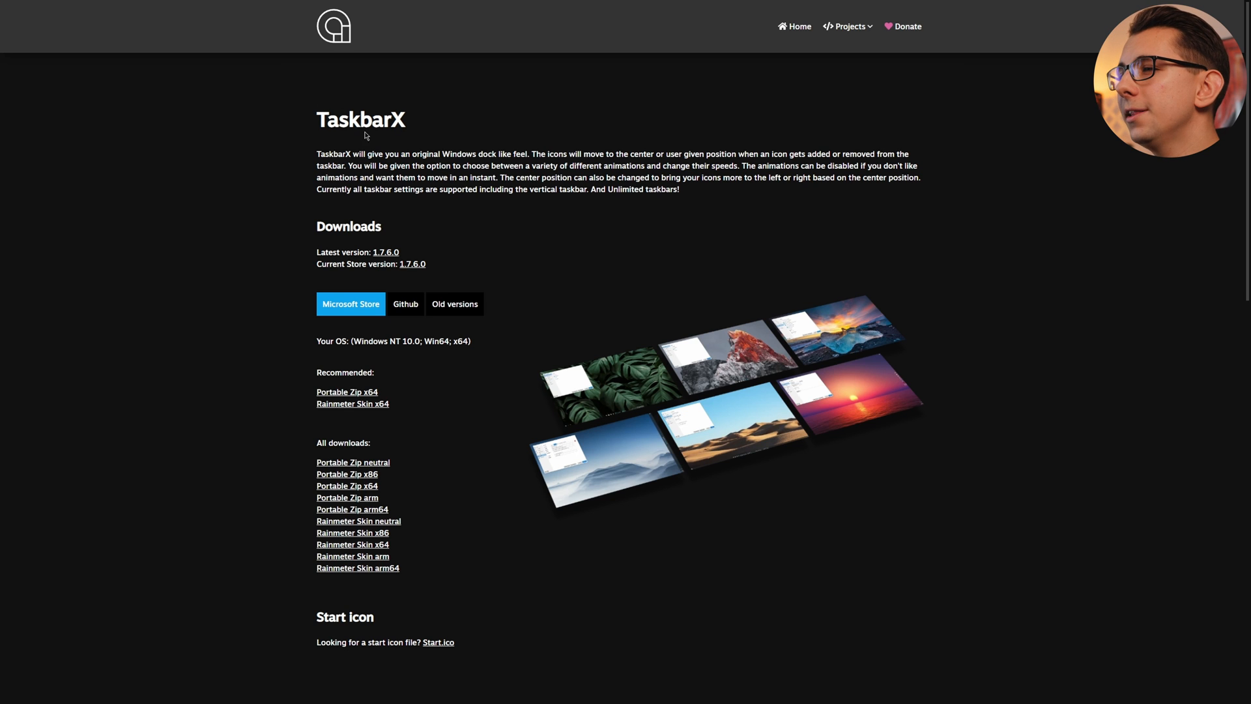
pyautogui.moveTo(274, 252)
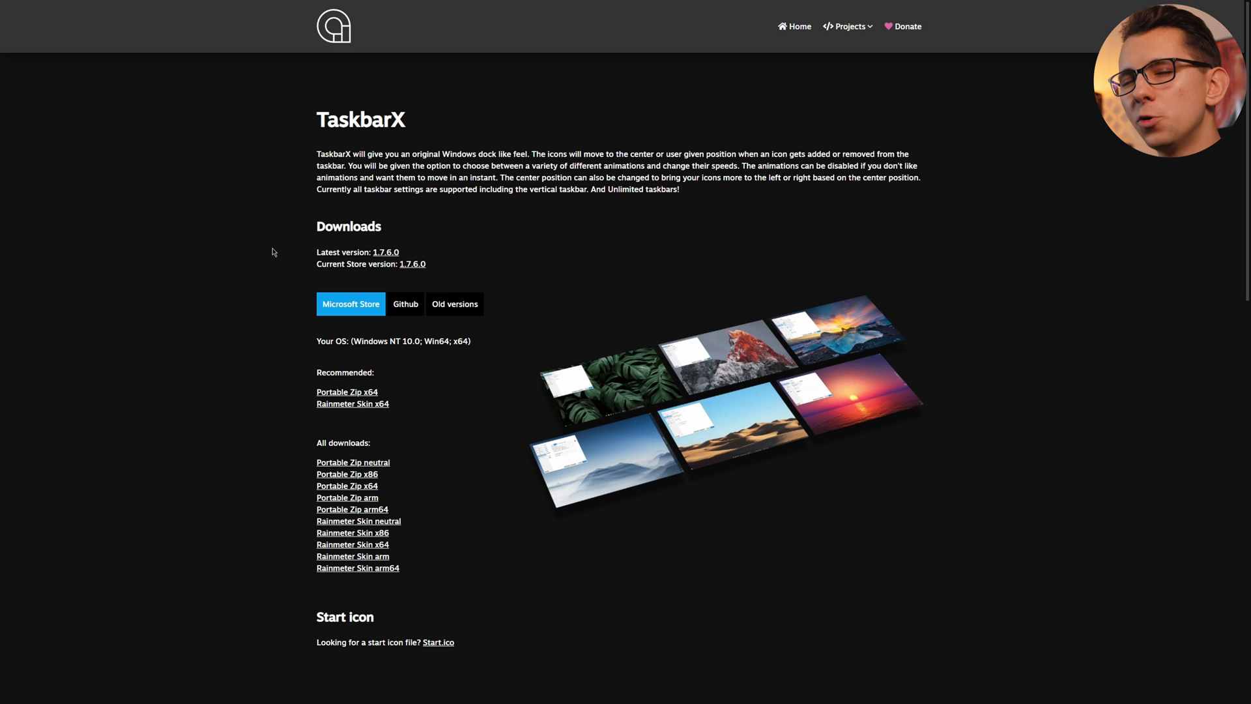
# Step: Download the recommended TaskbarX 1.7.6.0 x64 portable zip to the Downloads folder
pyautogui.click(346, 391)
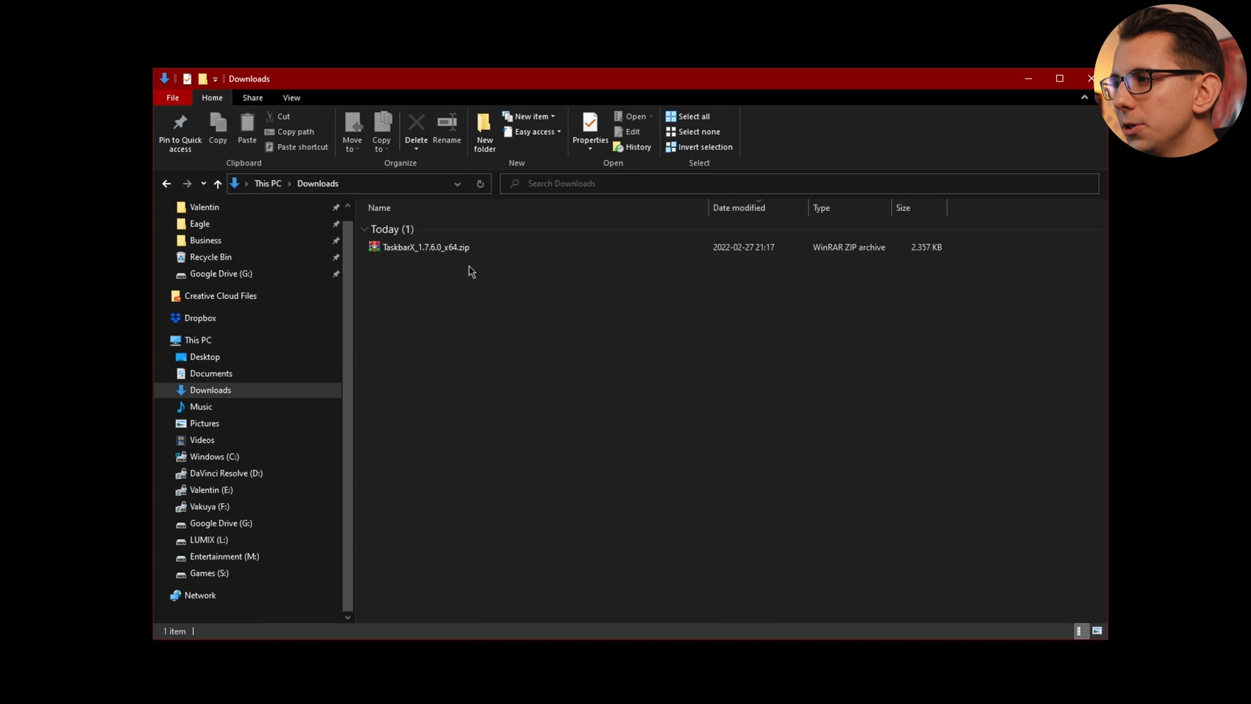
# Step: Extract the TaskbarX zip, move the TaskbarX_1.7.6.0_x64 folder to Documents and run the Configurator from it
pyautogui.rightClick(423, 246)
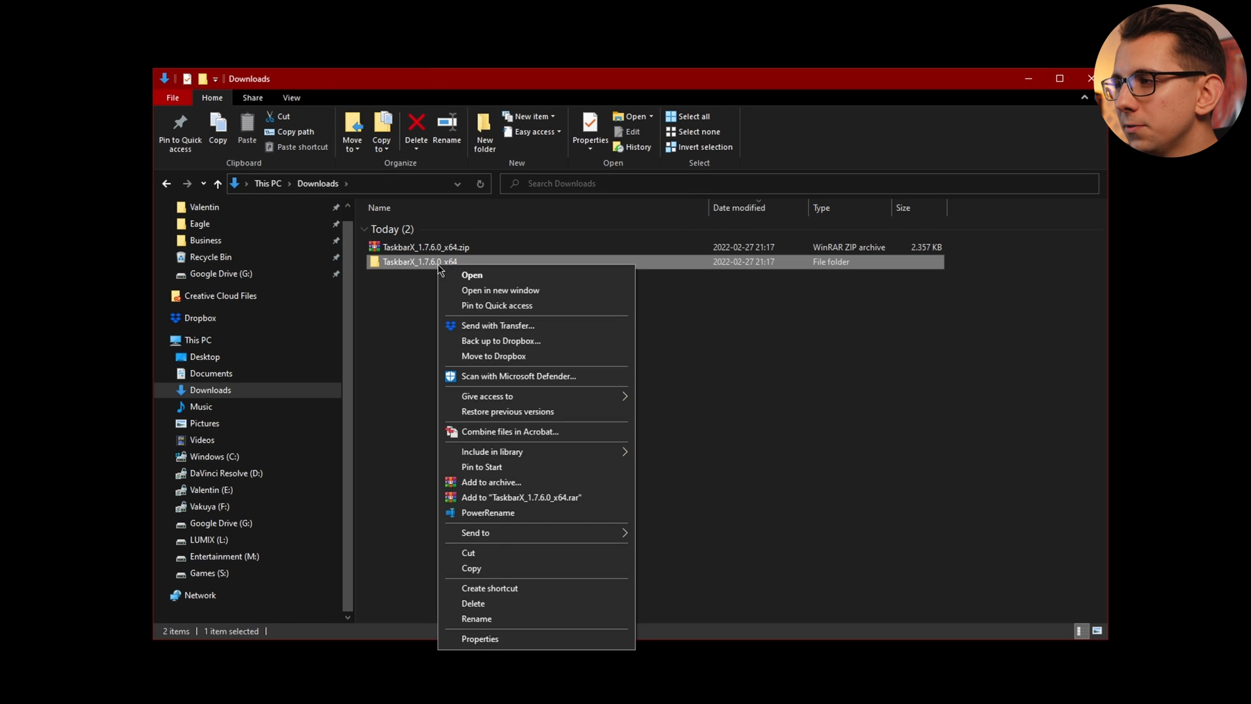
pyautogui.click(210, 373)
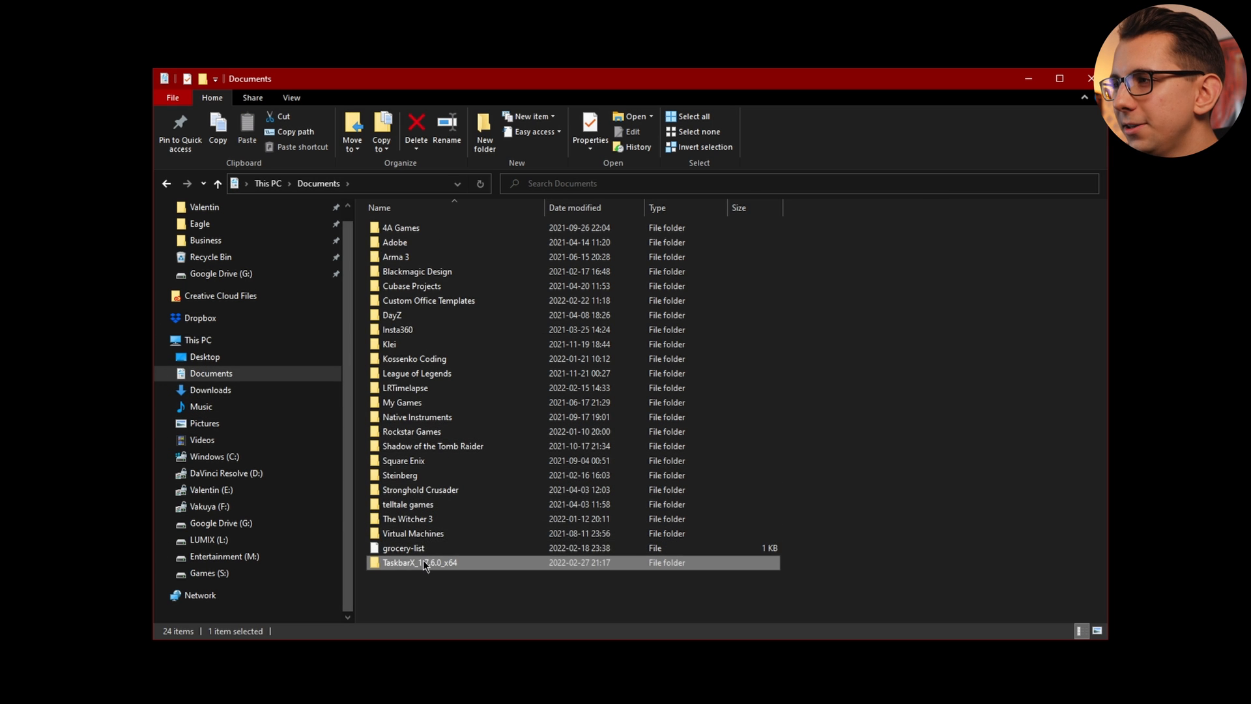
pyautogui.doubleClick(418, 562)
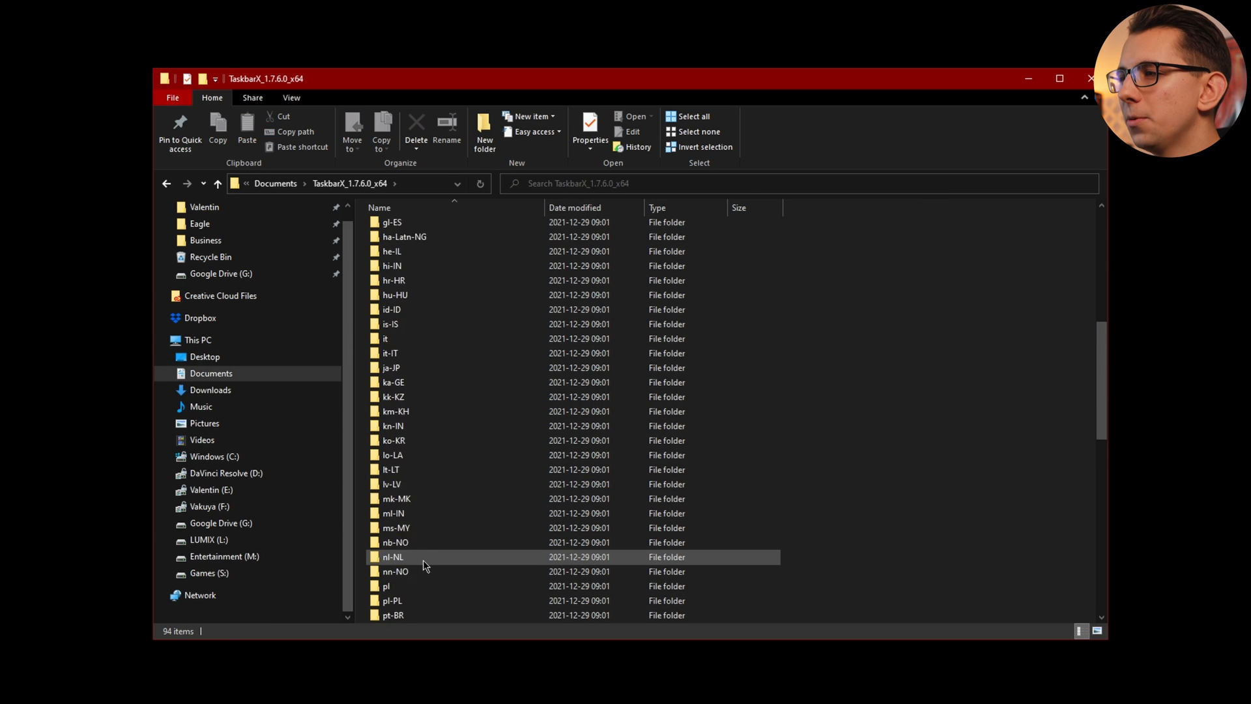
pyautogui.scroll(-3)
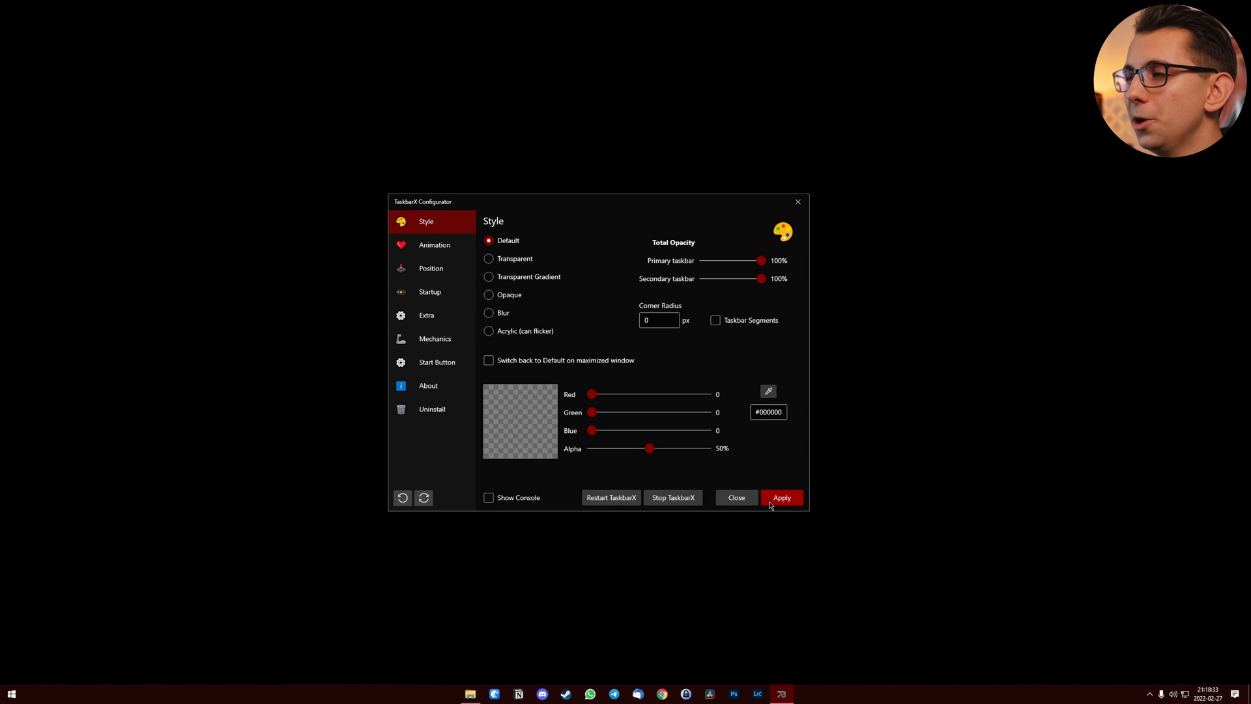
# Step: Set the TaskbarX style to Transparent at 50% alpha, review Position and Animation, and apply the settings
pyautogui.click(430, 268)
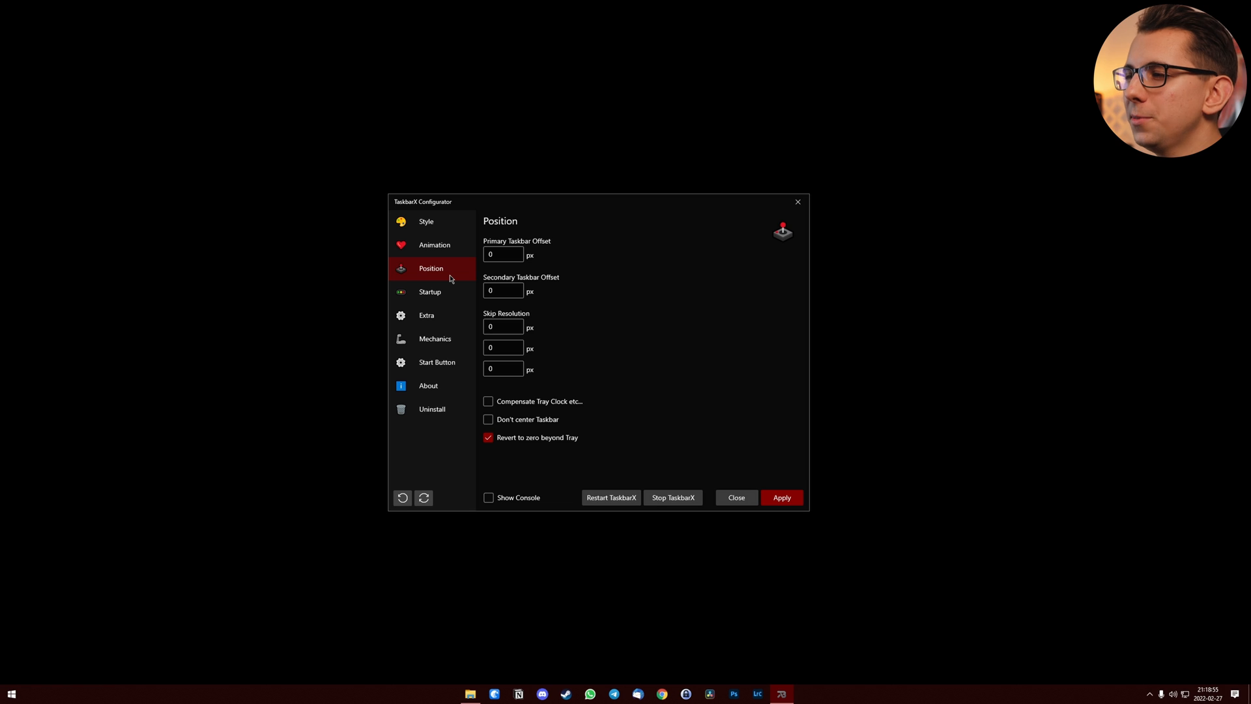
pyautogui.moveTo(558, 448)
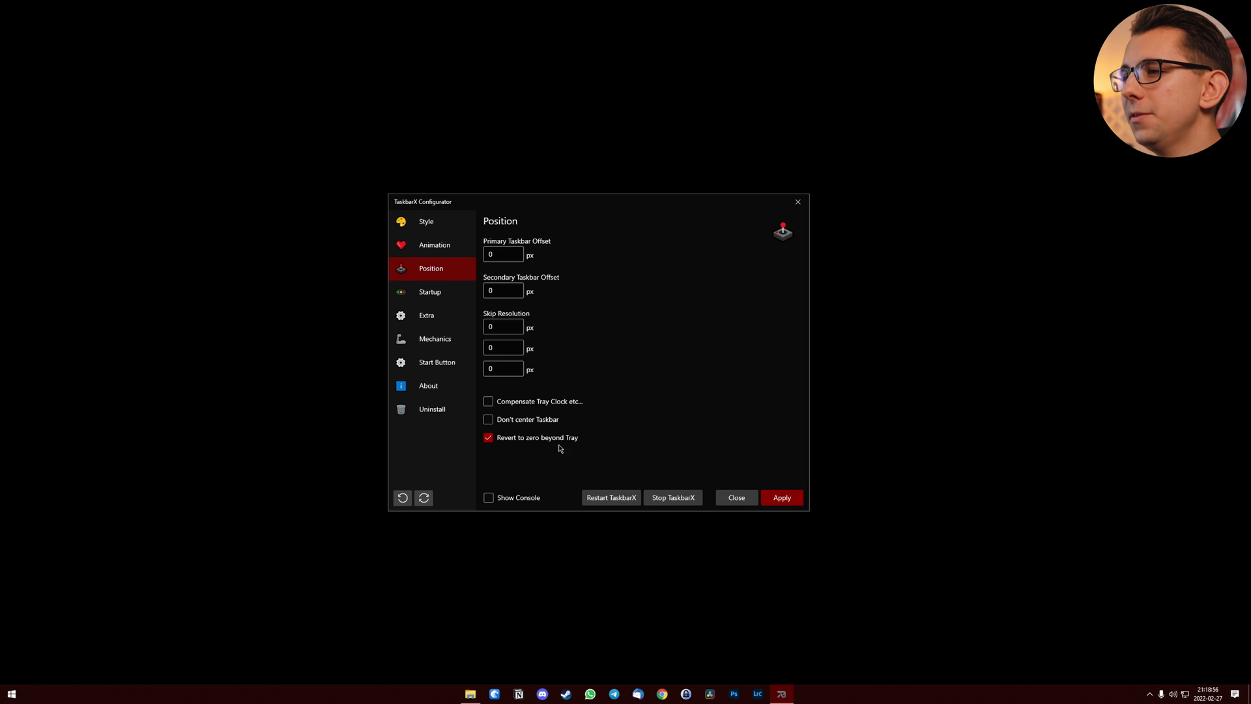
pyautogui.moveTo(527, 419)
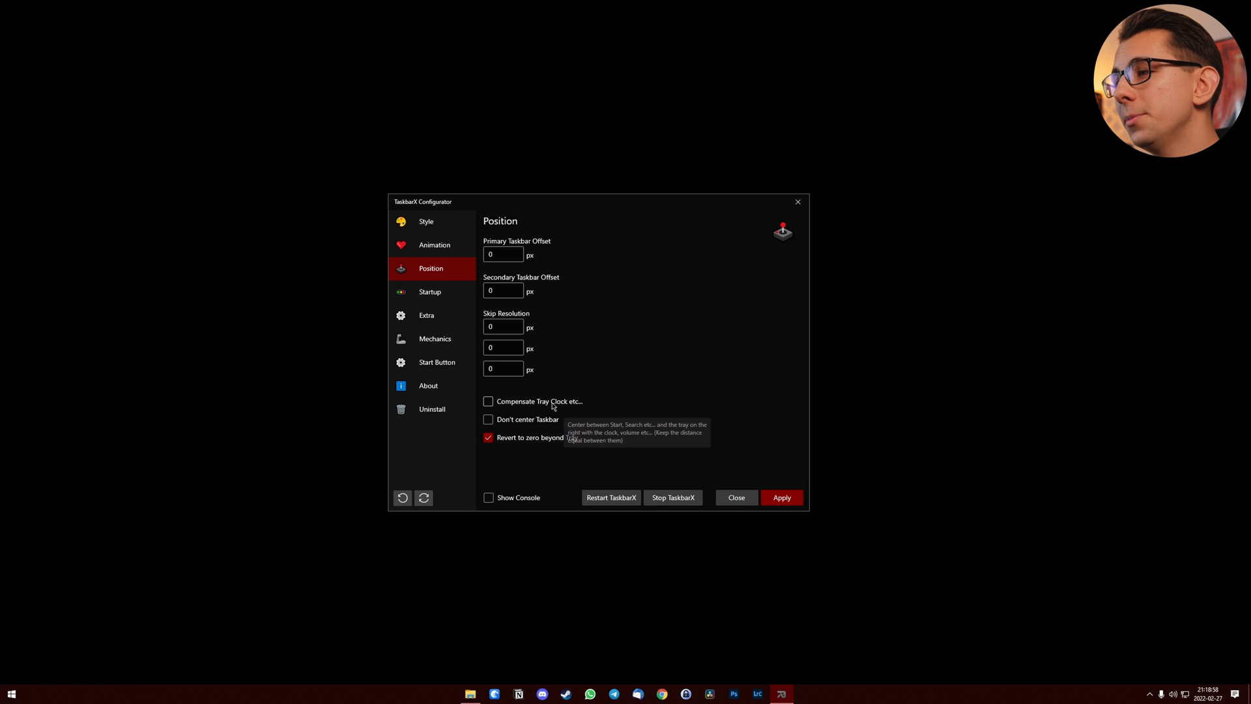
pyautogui.moveTo(568, 420)
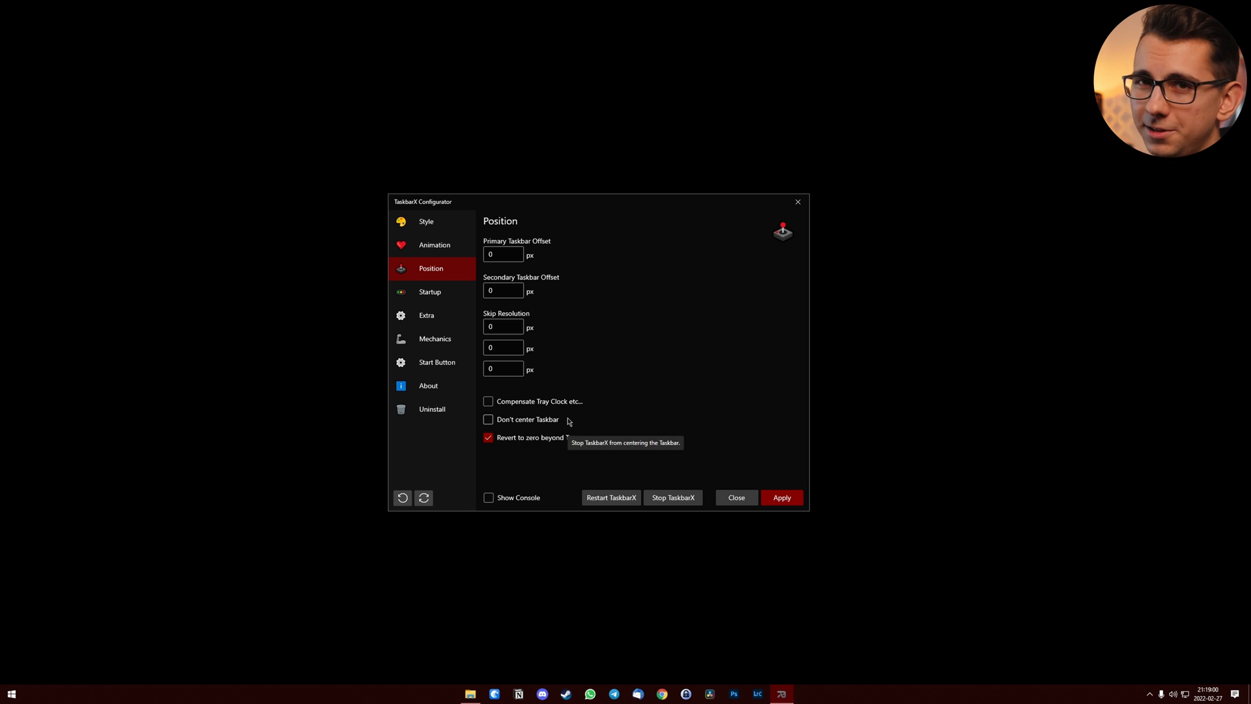
pyautogui.click(426, 221)
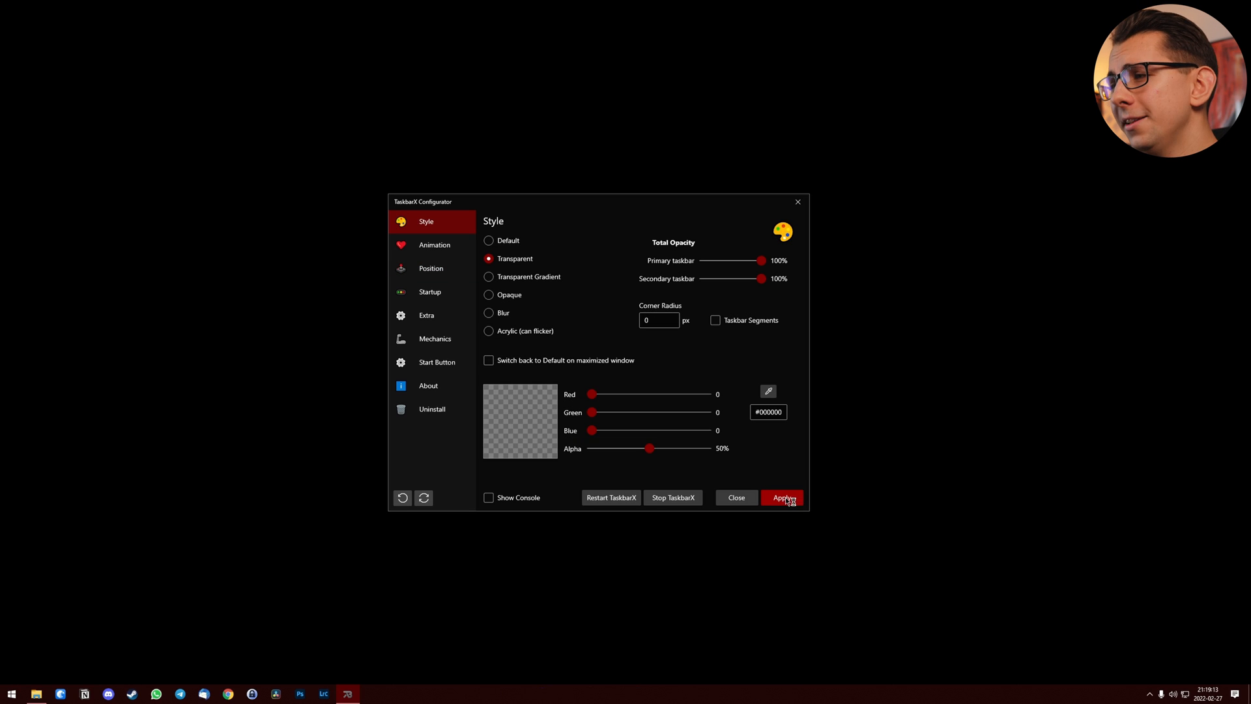
pyautogui.click(427, 314)
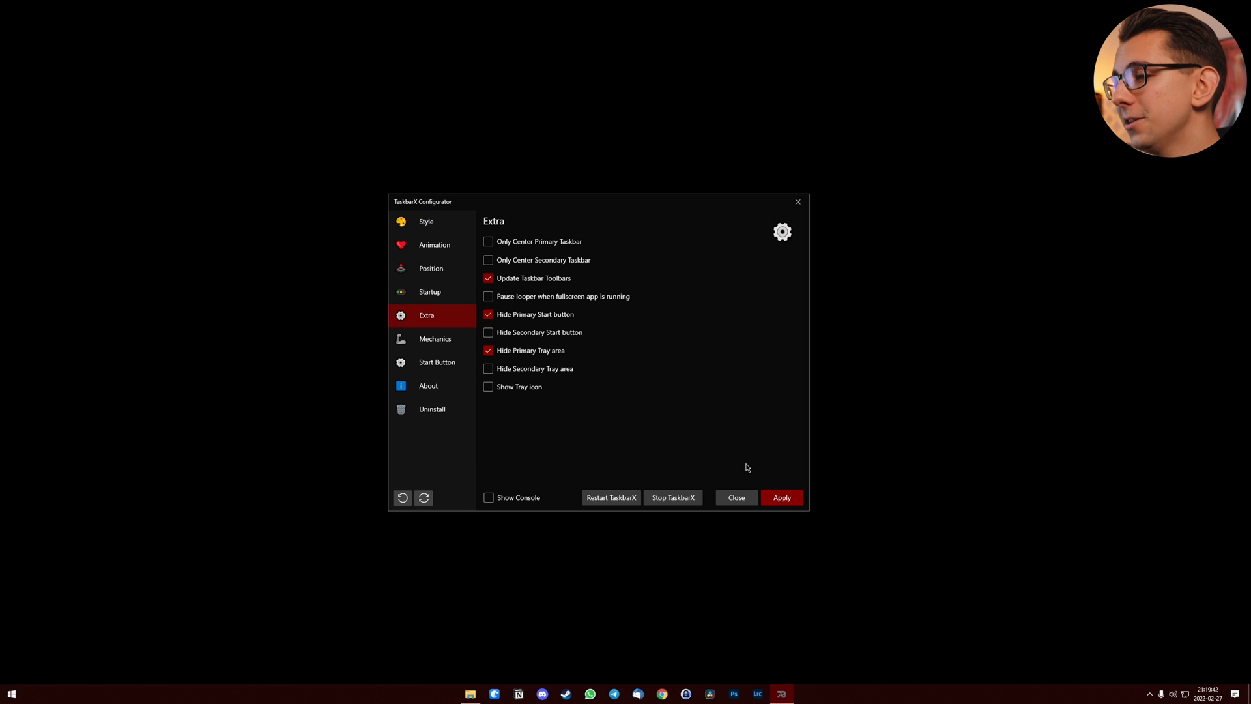
pyautogui.click(434, 244)
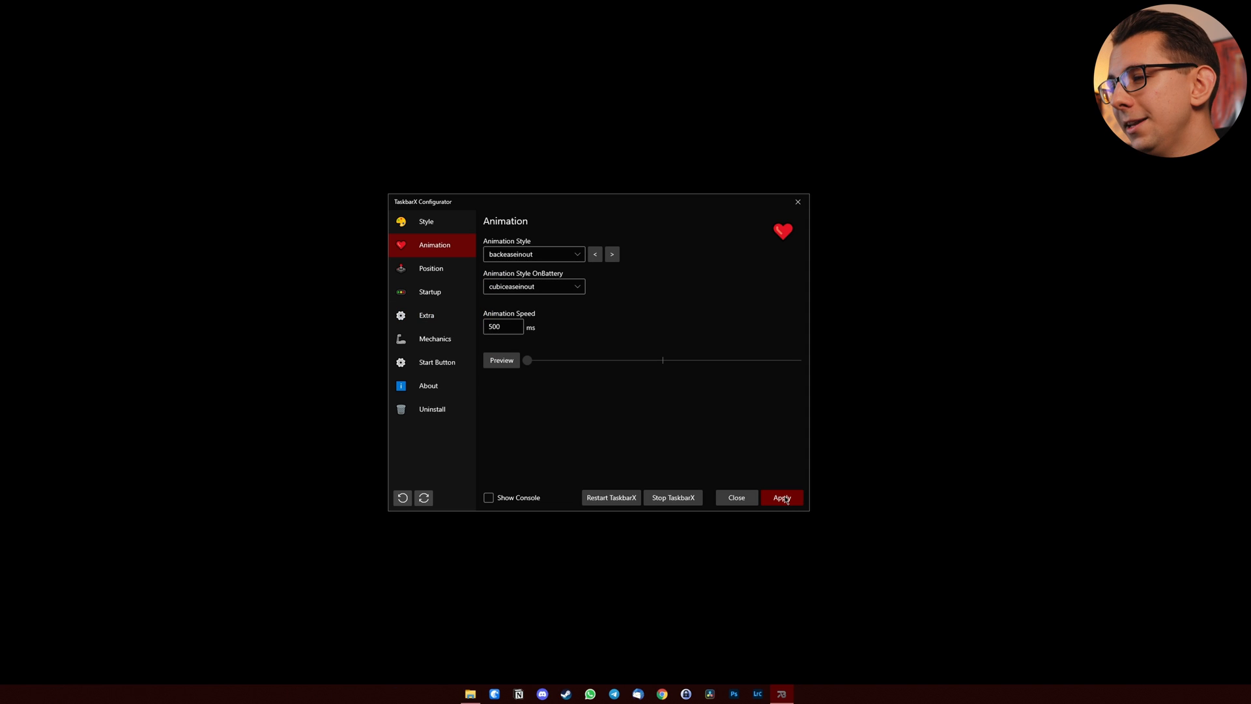
pyautogui.click(782, 497)
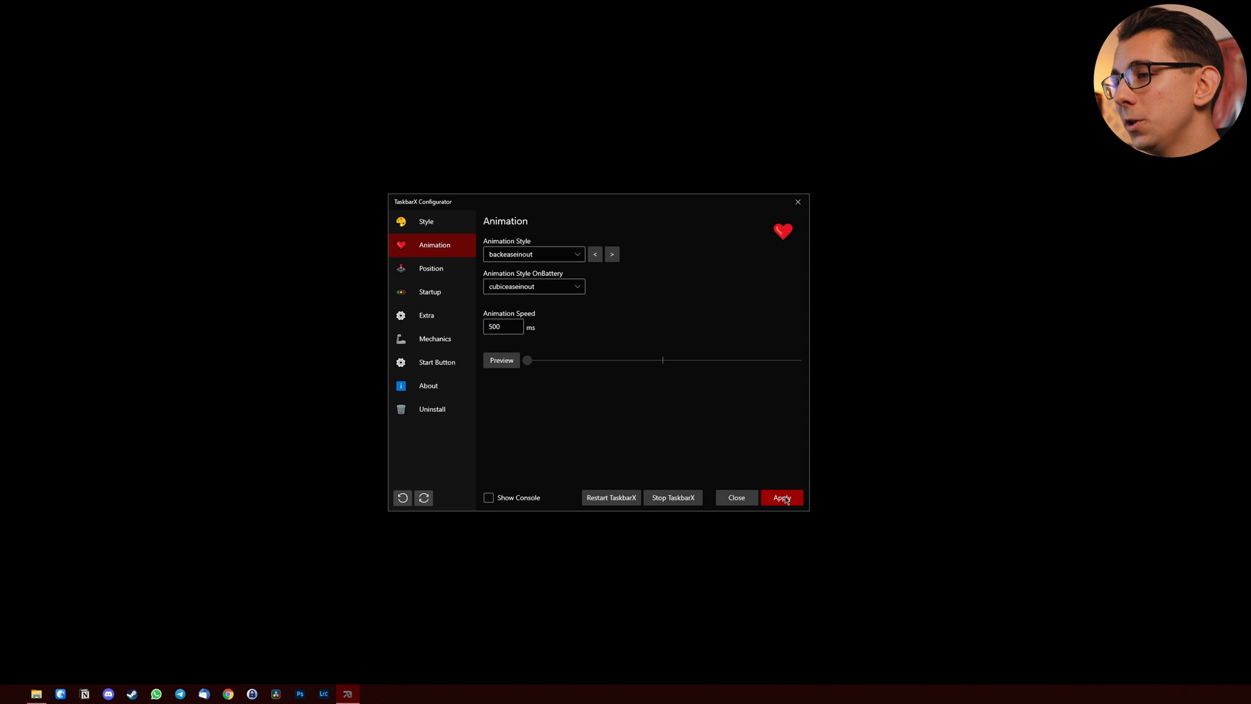